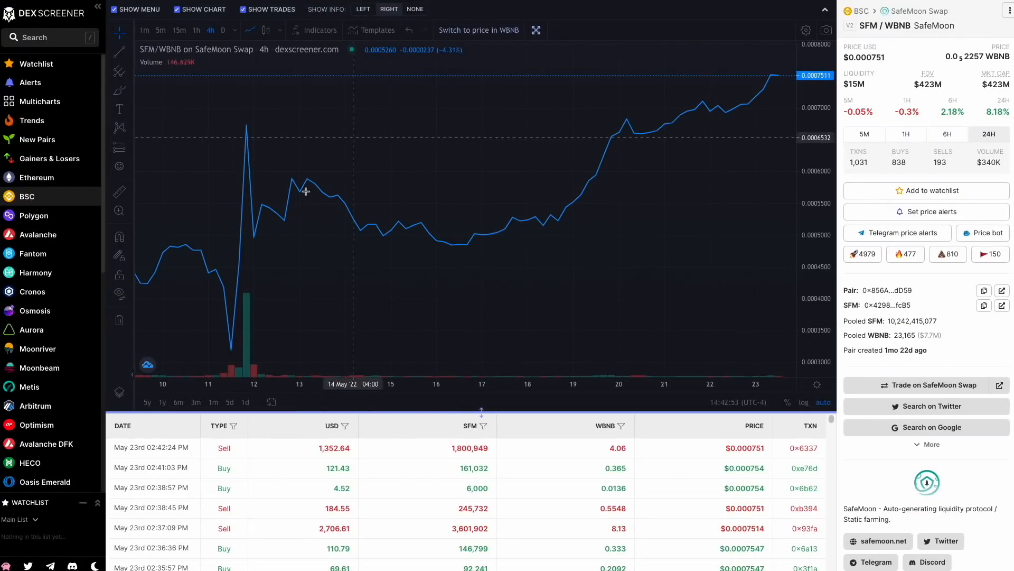
{"action": "mouse_move", "coordinate": [757, 76]}
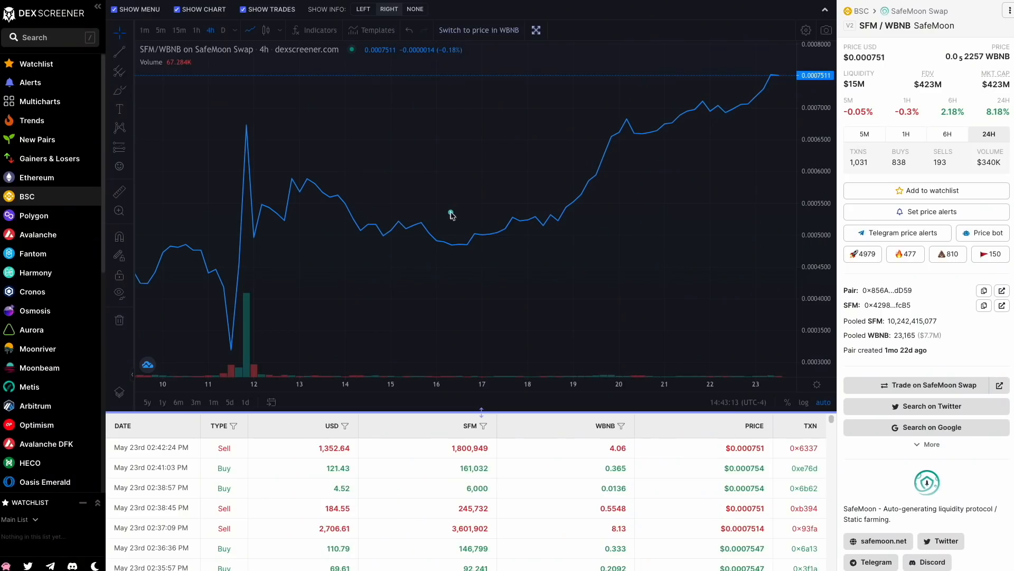
{"action": "mouse_move", "coordinate": [455, 235]}
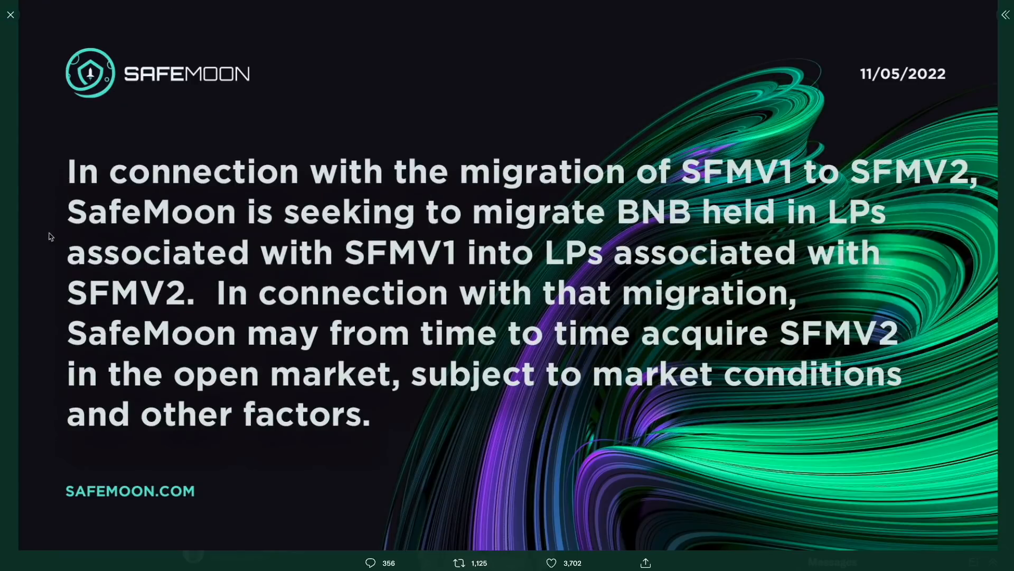
{"action": "mouse_move", "coordinate": [839, 231]}
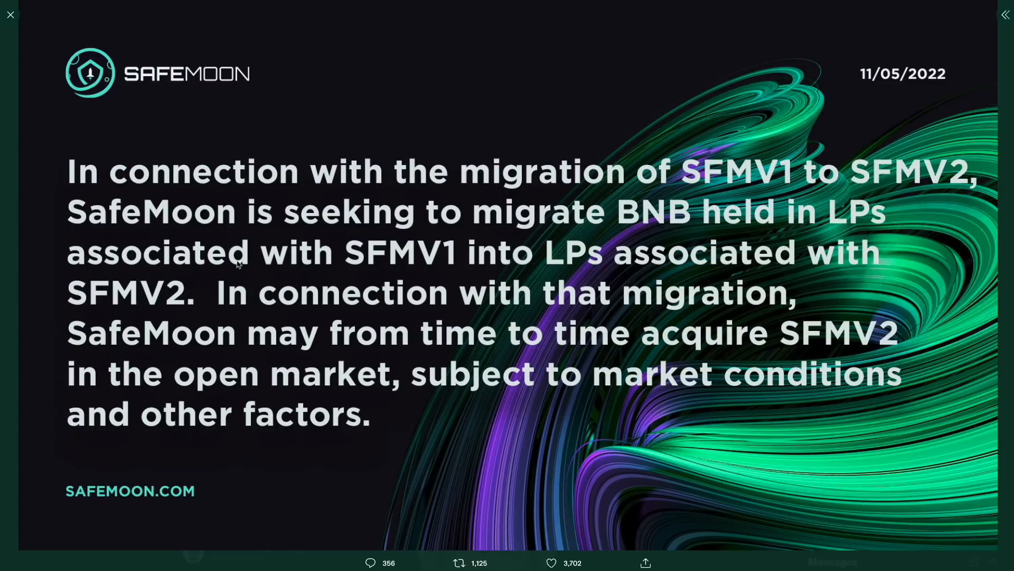
{"action": "mouse_move", "coordinate": [715, 316]}
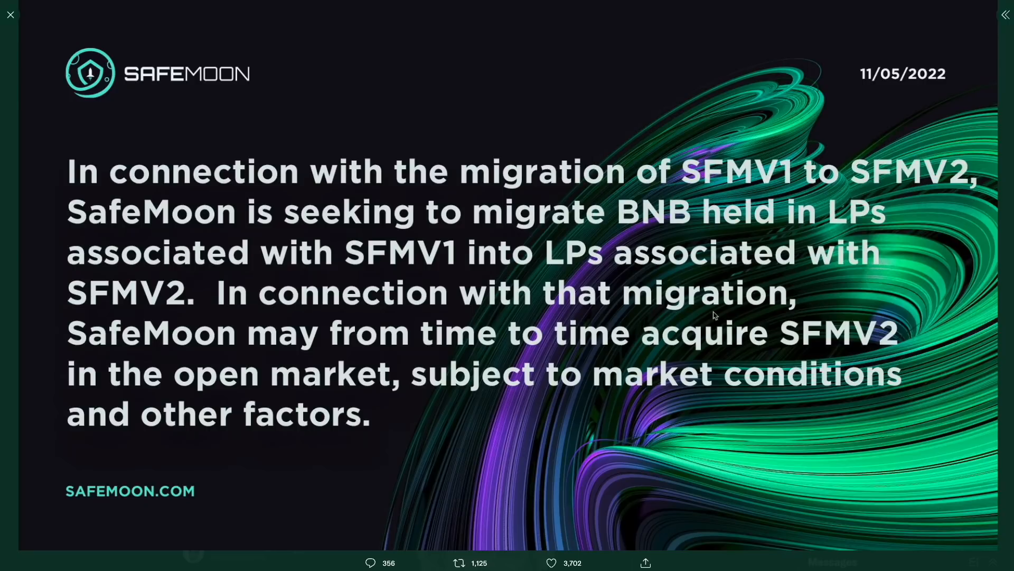
{"action": "mouse_move", "coordinate": [567, 350]}
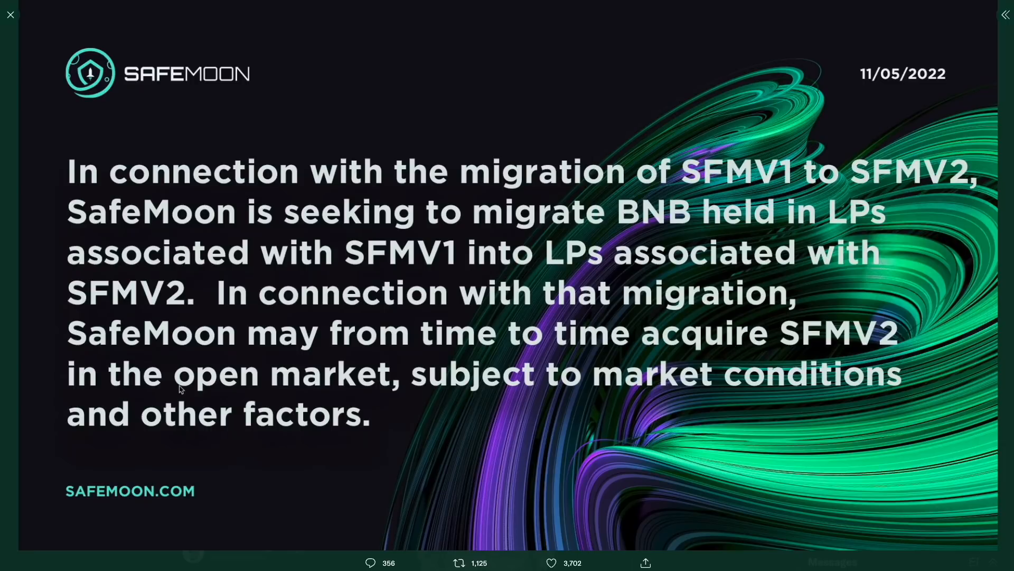
{"action": "mouse_move", "coordinate": [81, 433]}
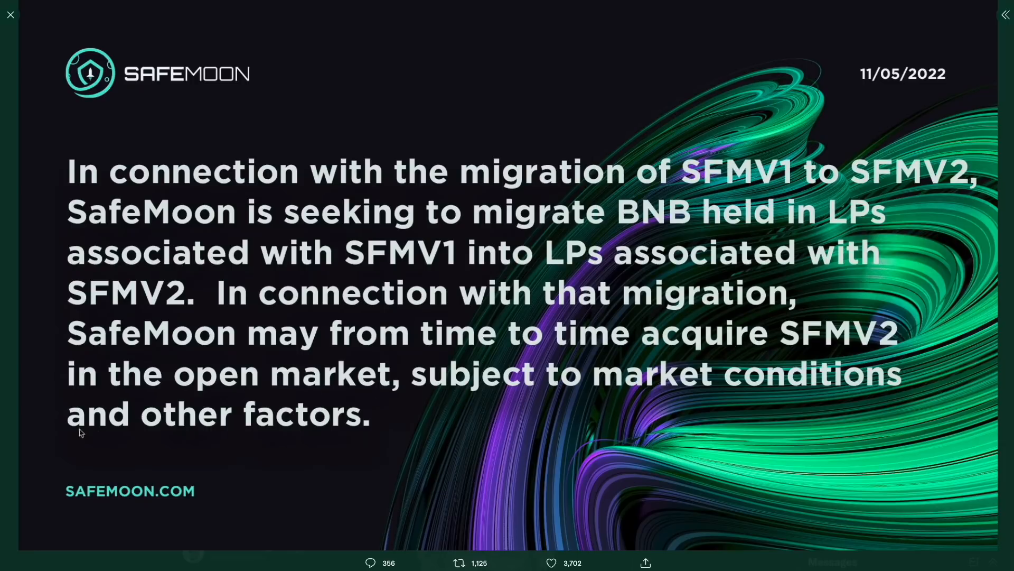
{"action": "mouse_move", "coordinate": [196, 178]}
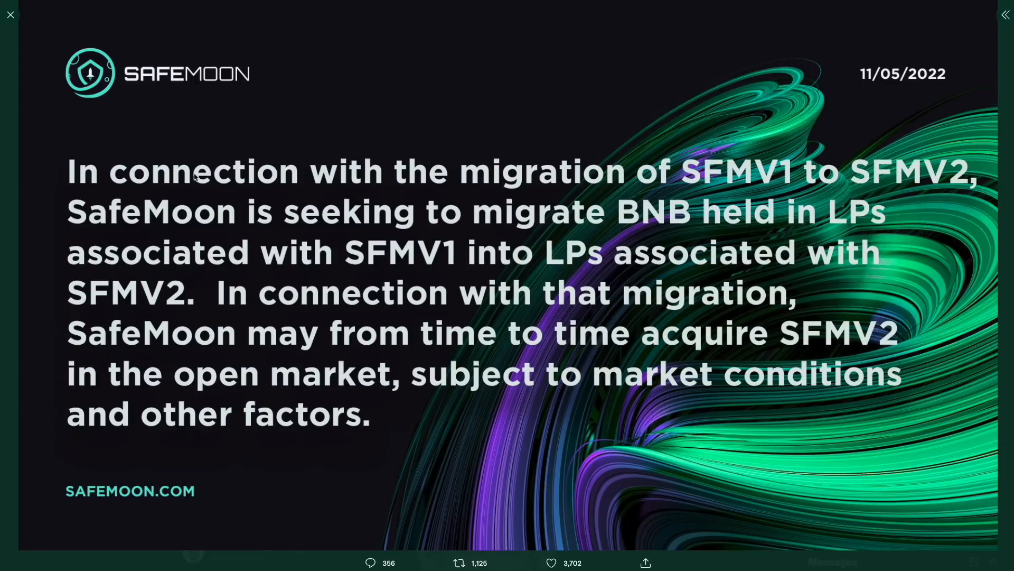
{"action": "mouse_move", "coordinate": [141, 160]}
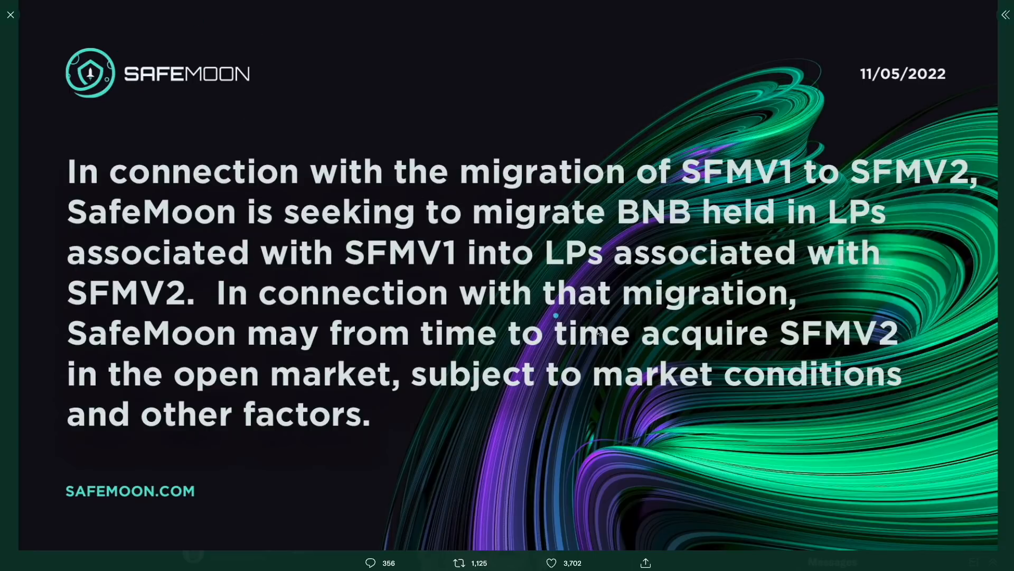
Step: Open the CEO's #SAFEMOONEXCHANGE tweet about the exchange release arriving sooner than expected
{"action": "left_click", "coordinate": [10, 15]}
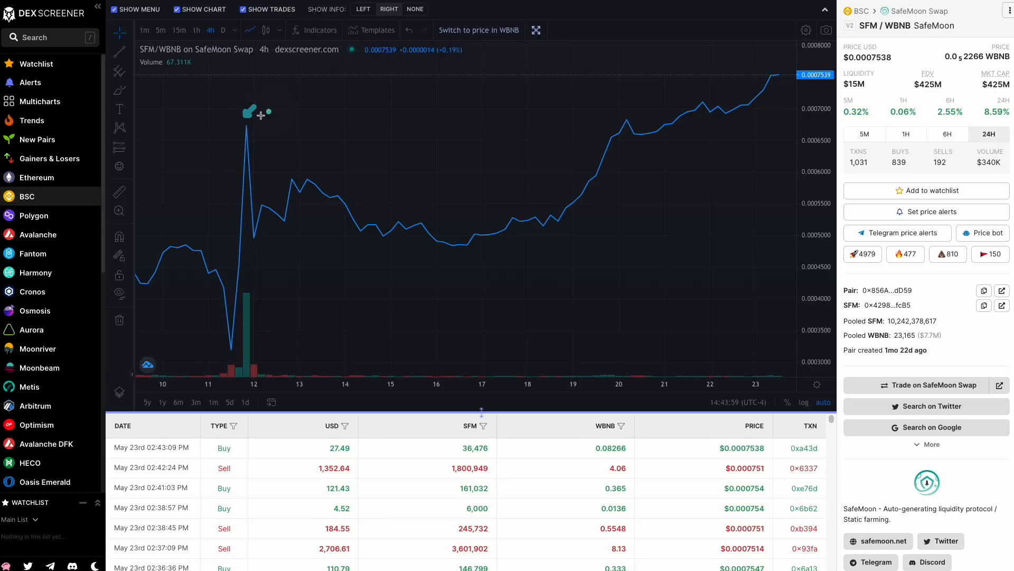
{"action": "mouse_move", "coordinate": [243, 123]}
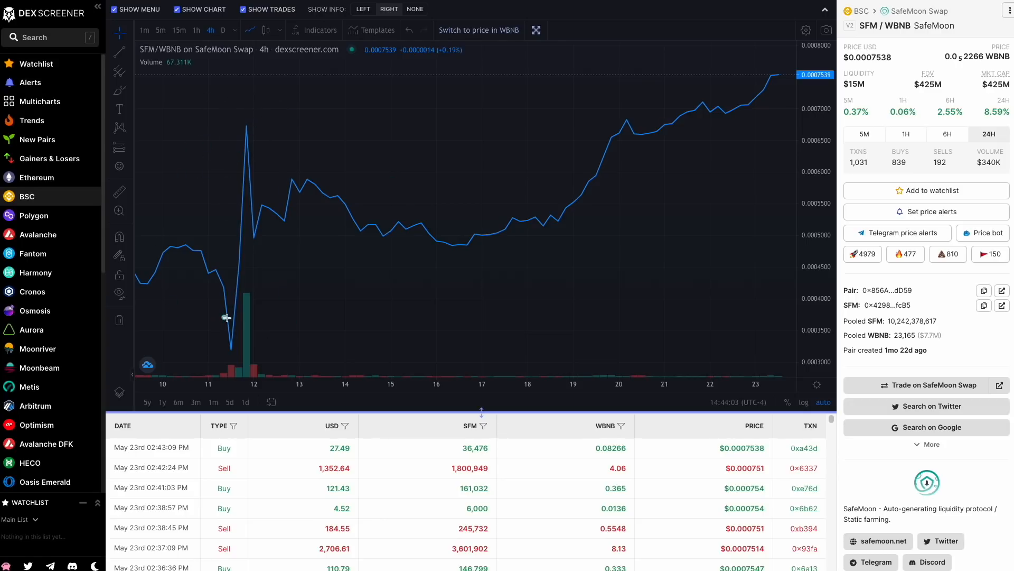
{"action": "left_click_drag", "start_coordinate": [327, 176], "coordinate": [262, 188]}
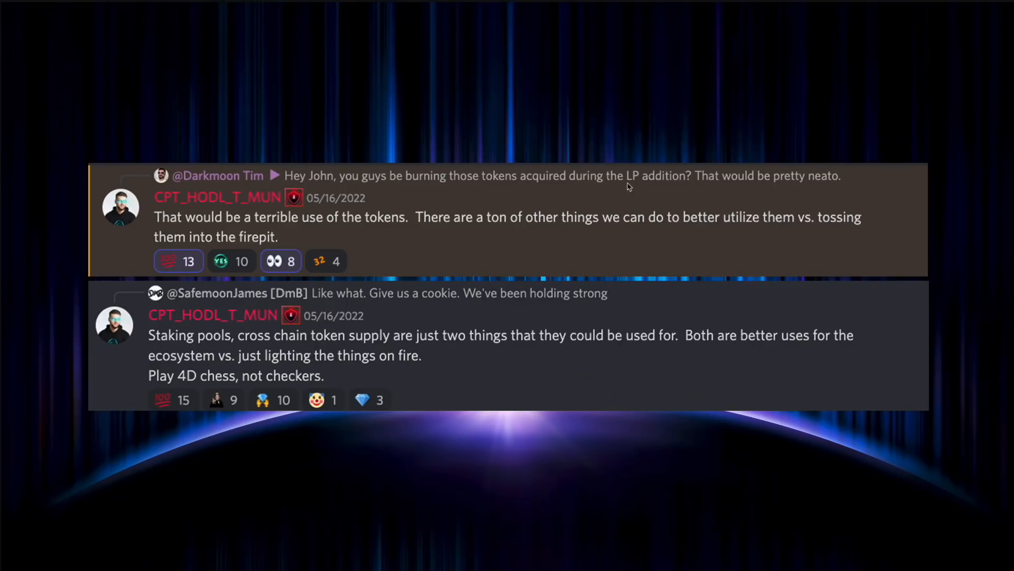
{"action": "mouse_move", "coordinate": [597, 235]}
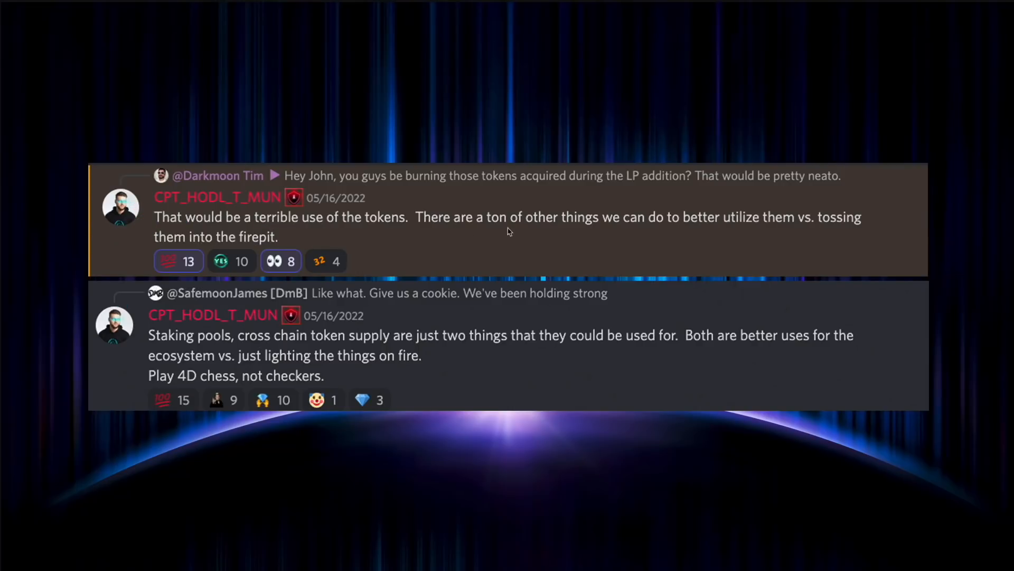
{"action": "mouse_move", "coordinate": [773, 233]}
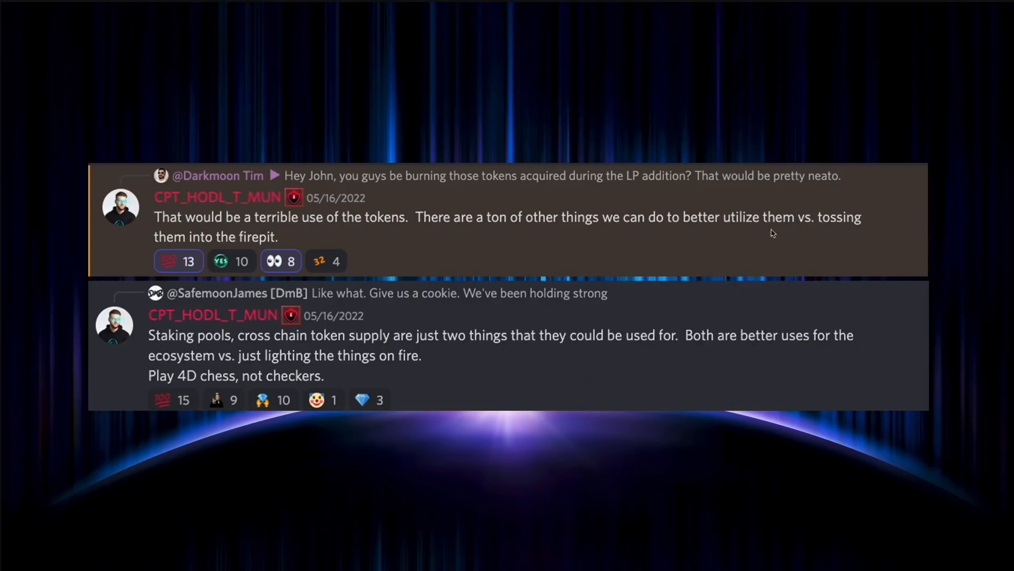
{"action": "mouse_move", "coordinate": [223, 356]}
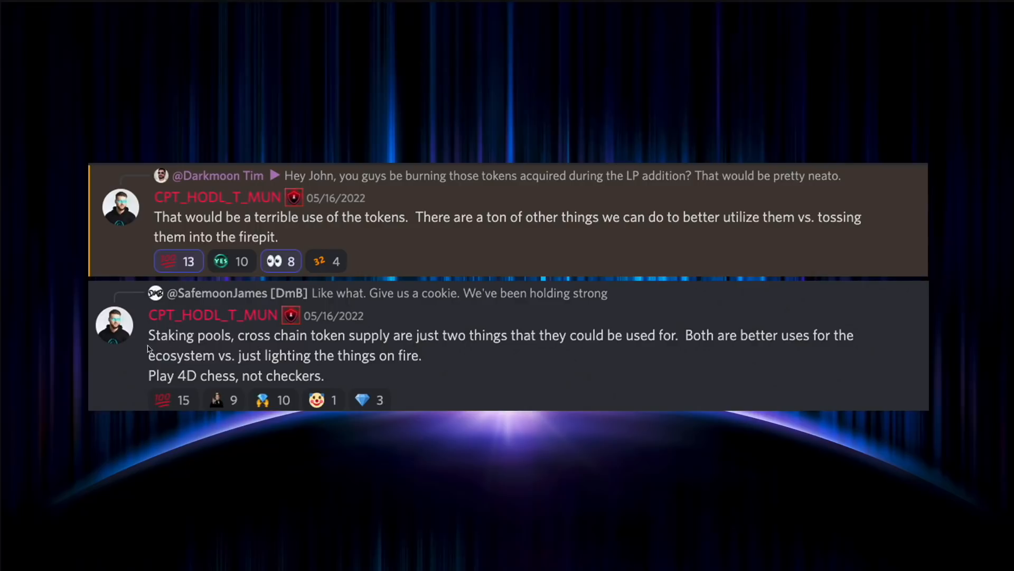
{"action": "mouse_move", "coordinate": [336, 350]}
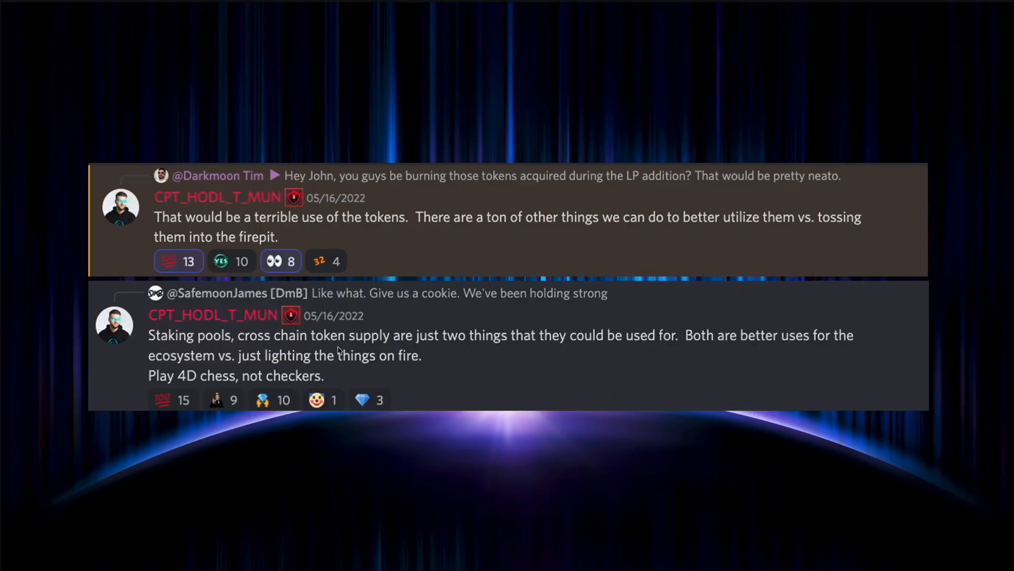
{"action": "mouse_move", "coordinate": [666, 342]}
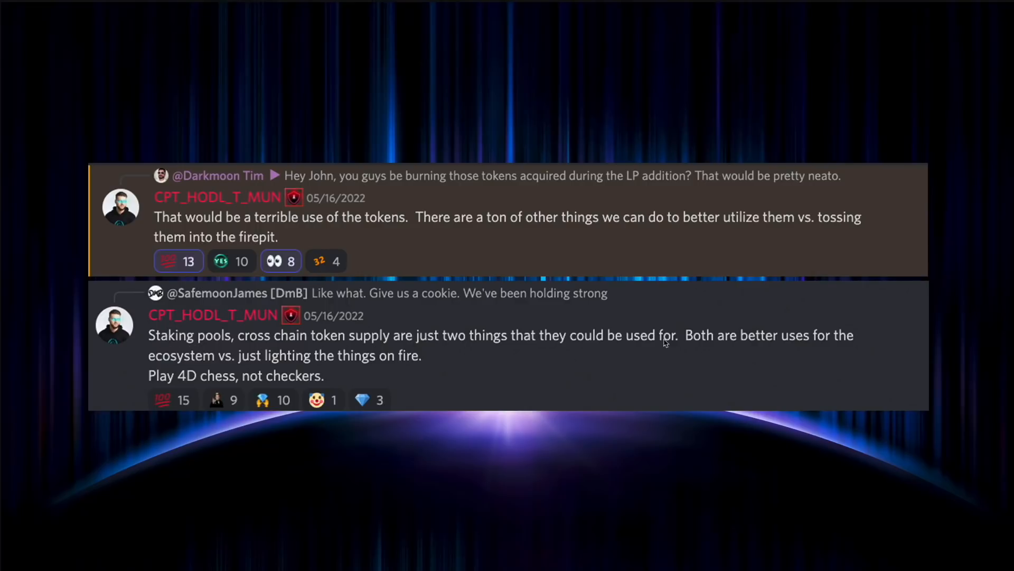
{"action": "mouse_move", "coordinate": [201, 363]}
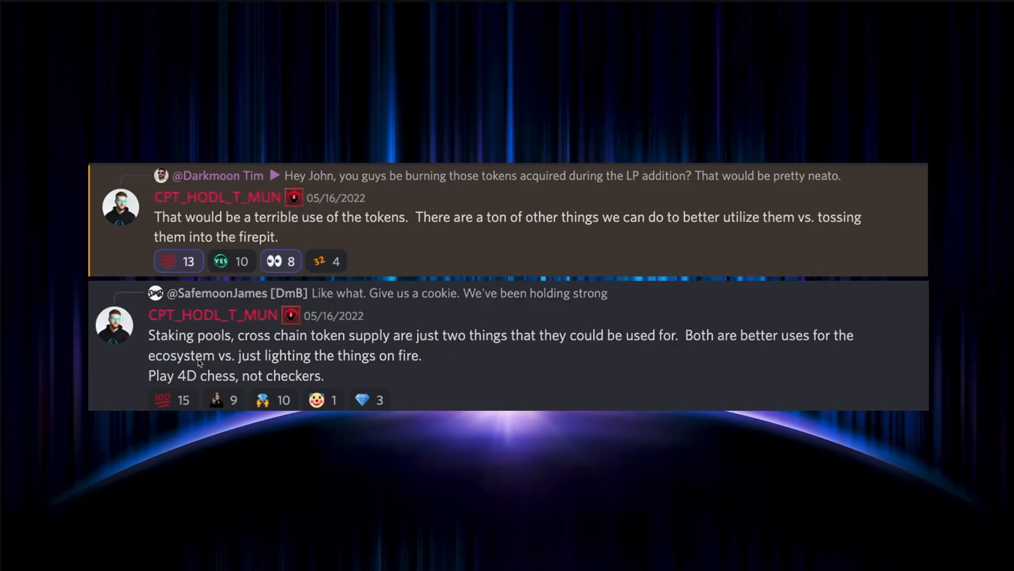
{"action": "mouse_move", "coordinate": [262, 369]}
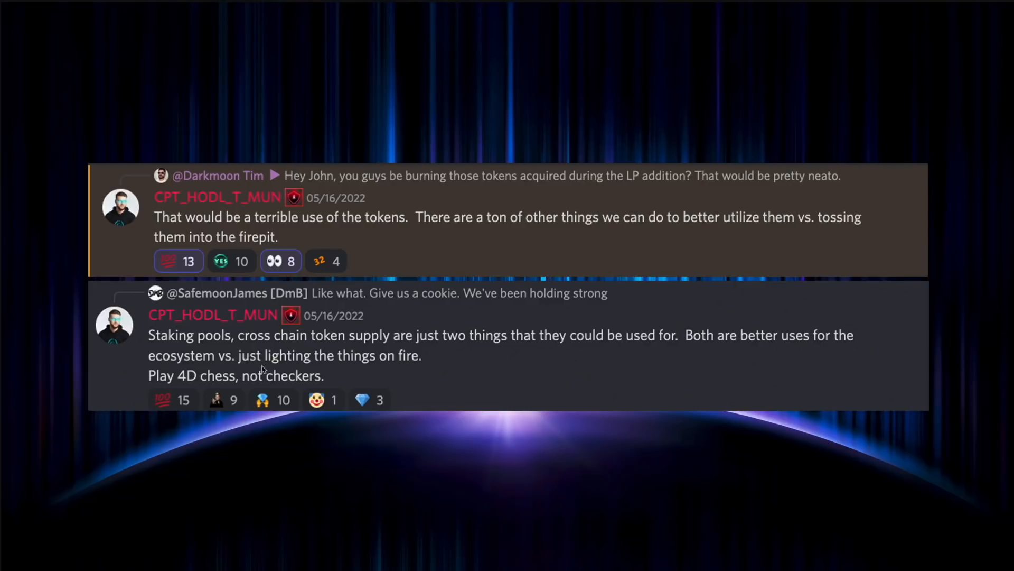
{"action": "mouse_move", "coordinate": [222, 419]}
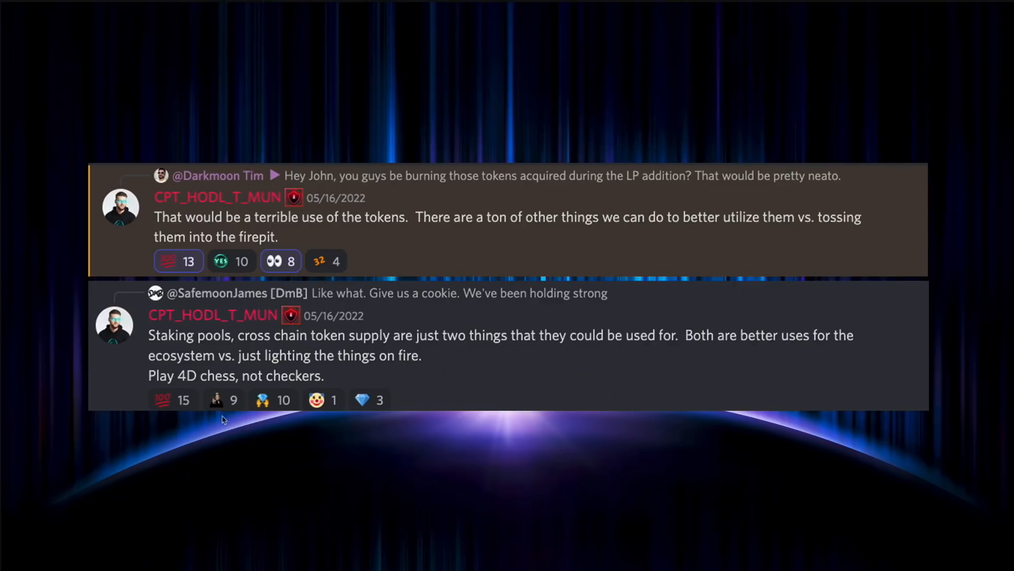
{"action": "mouse_move", "coordinate": [173, 410]}
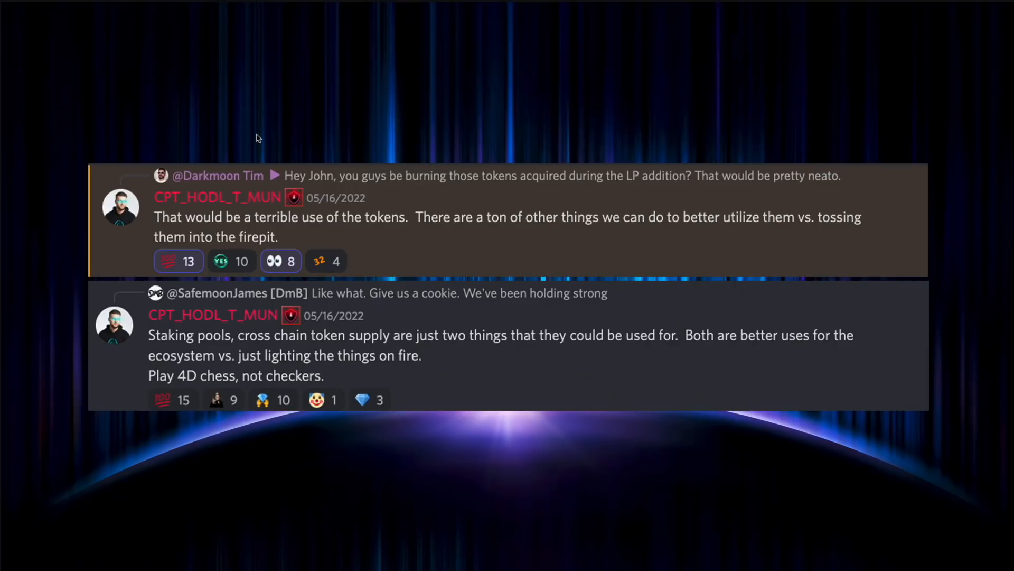
{"action": "mouse_move", "coordinate": [245, 86]}
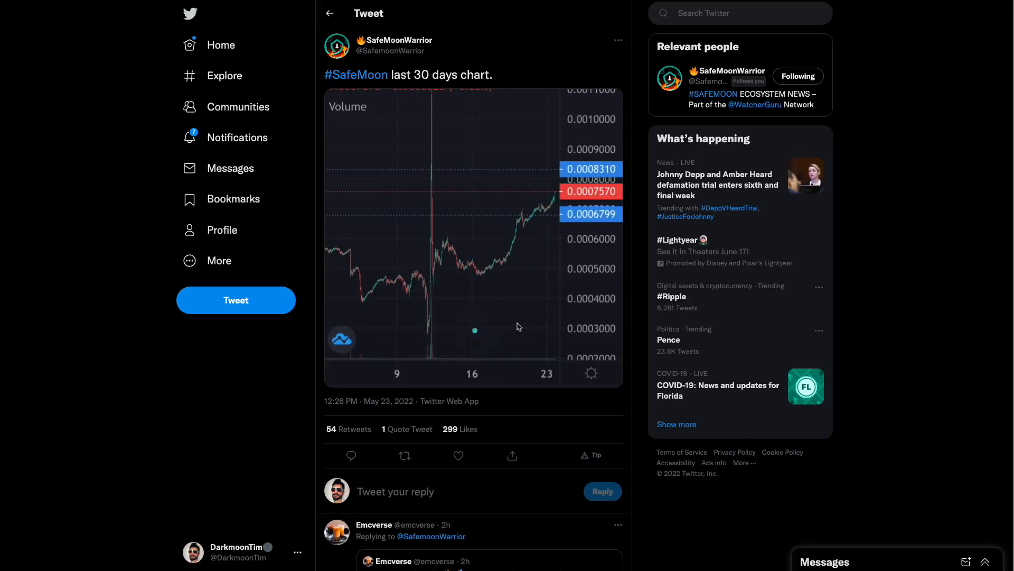
{"action": "mouse_move", "coordinate": [433, 296]}
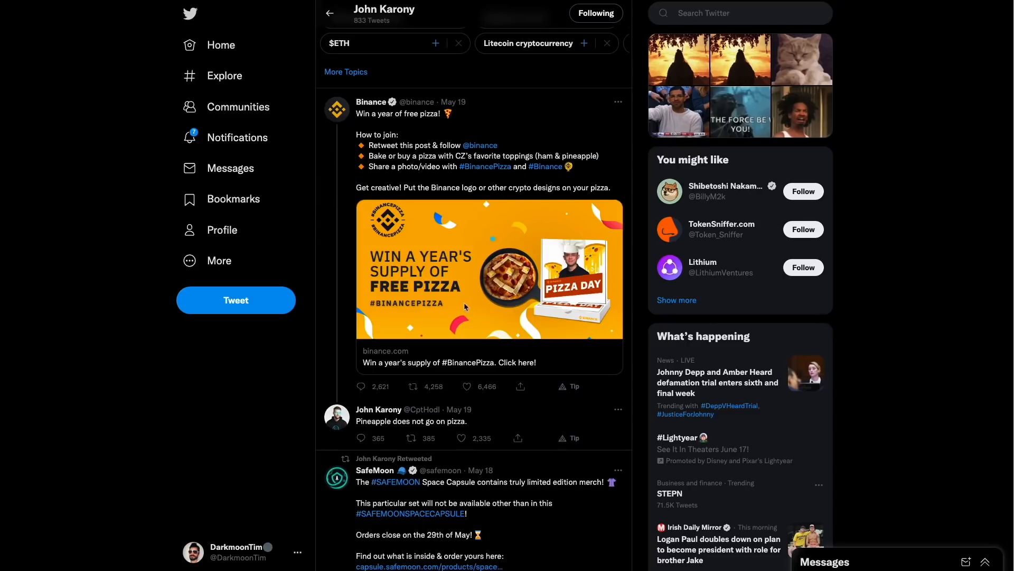
{"action": "mouse_move", "coordinate": [570, 170]}
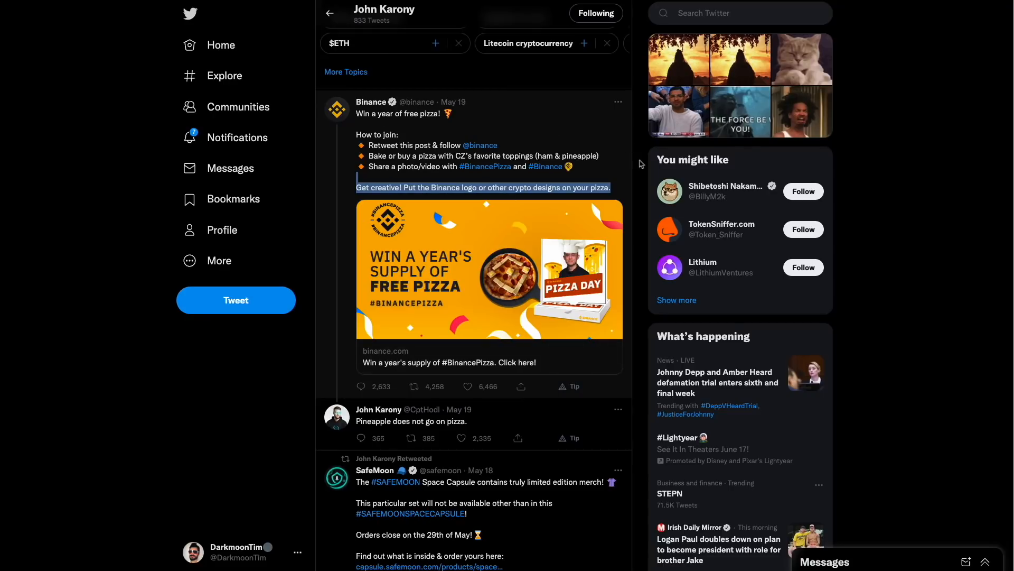
{"action": "mouse_move", "coordinate": [459, 116]}
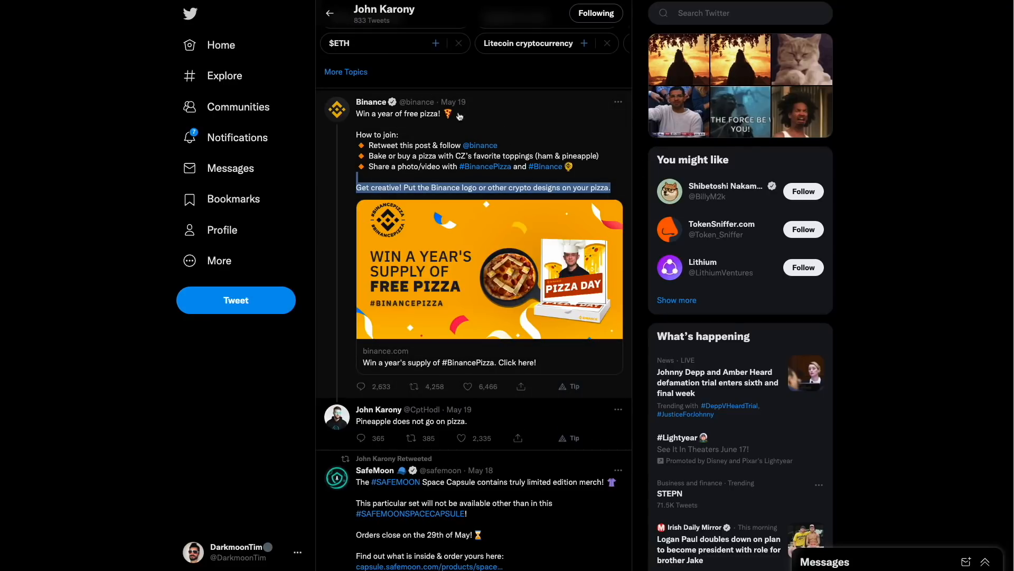
{"action": "mouse_move", "coordinate": [504, 93]}
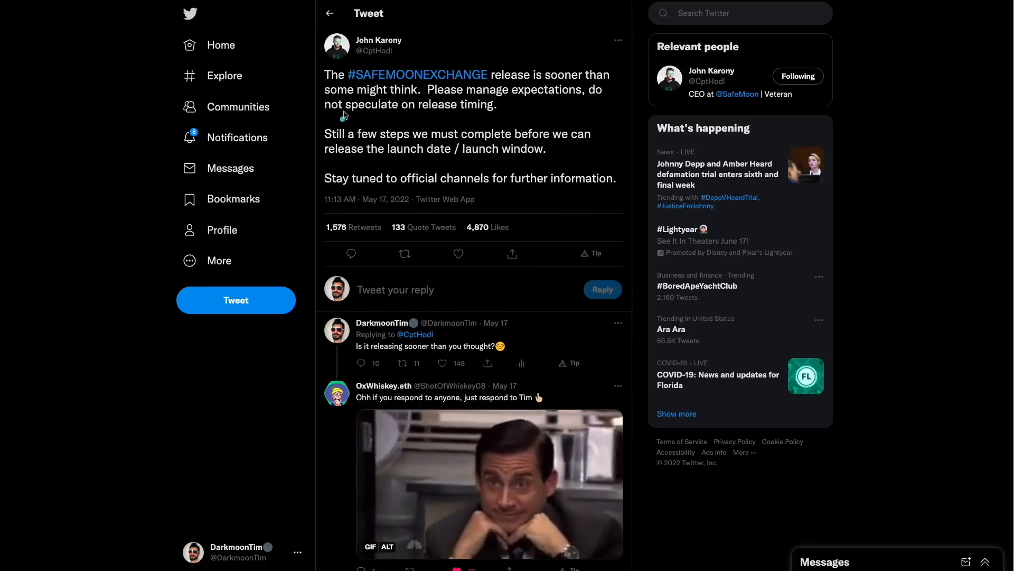
{"action": "mouse_move", "coordinate": [354, 118]}
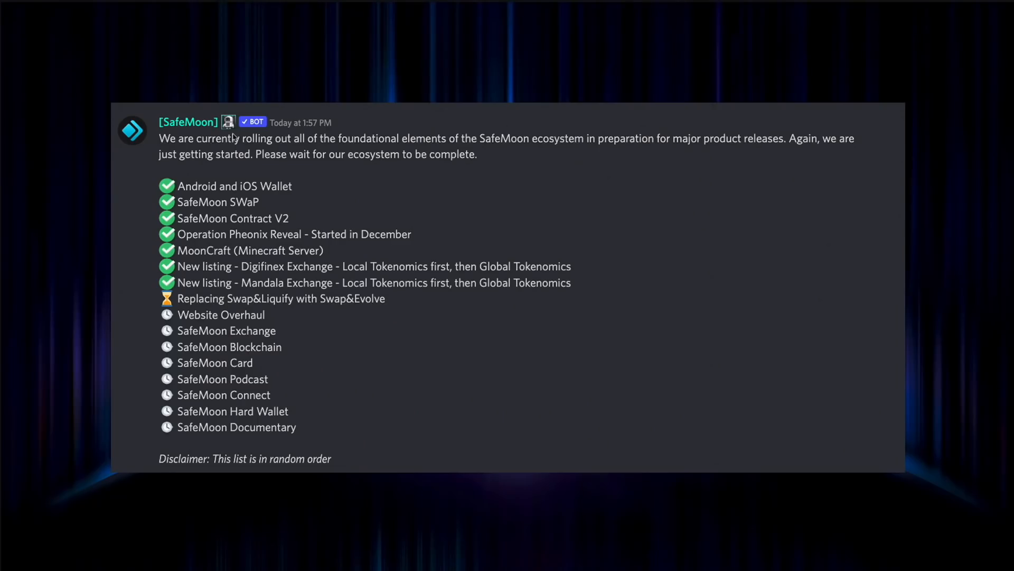
{"action": "mouse_move", "coordinate": [415, 115]}
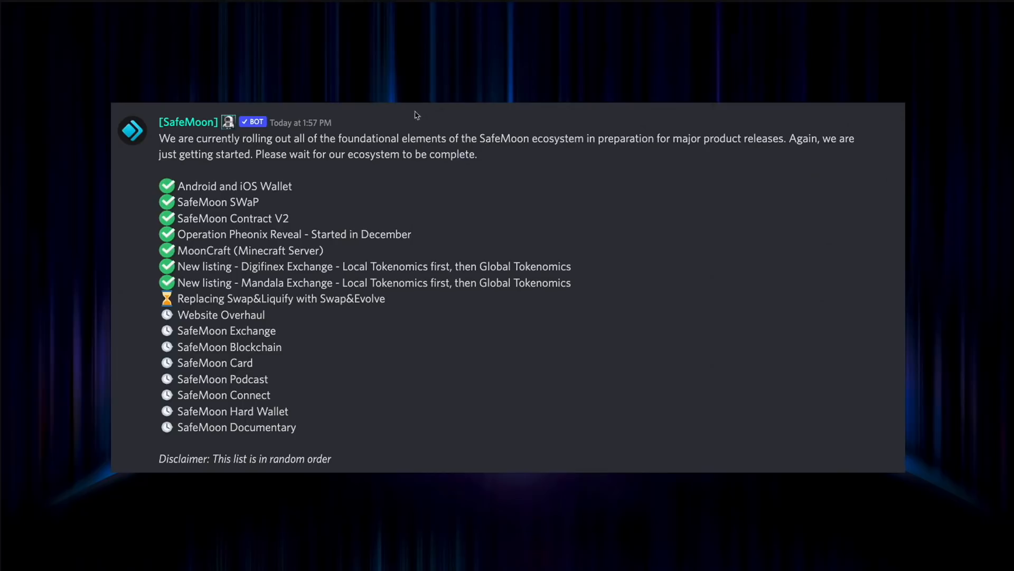
{"action": "mouse_move", "coordinate": [581, 231]}
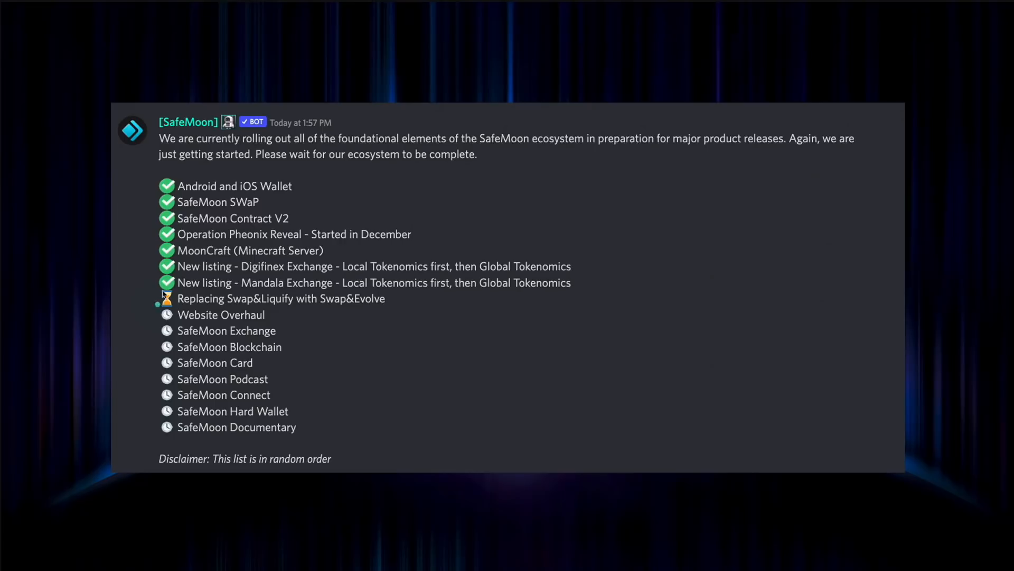
{"action": "mouse_move", "coordinate": [154, 309]}
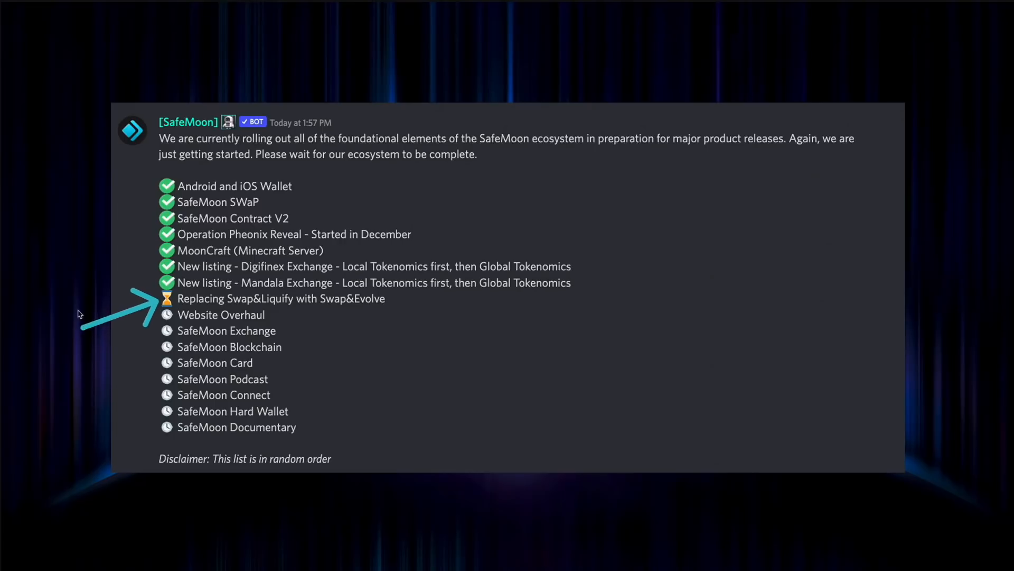
{"action": "mouse_move", "coordinate": [299, 354]}
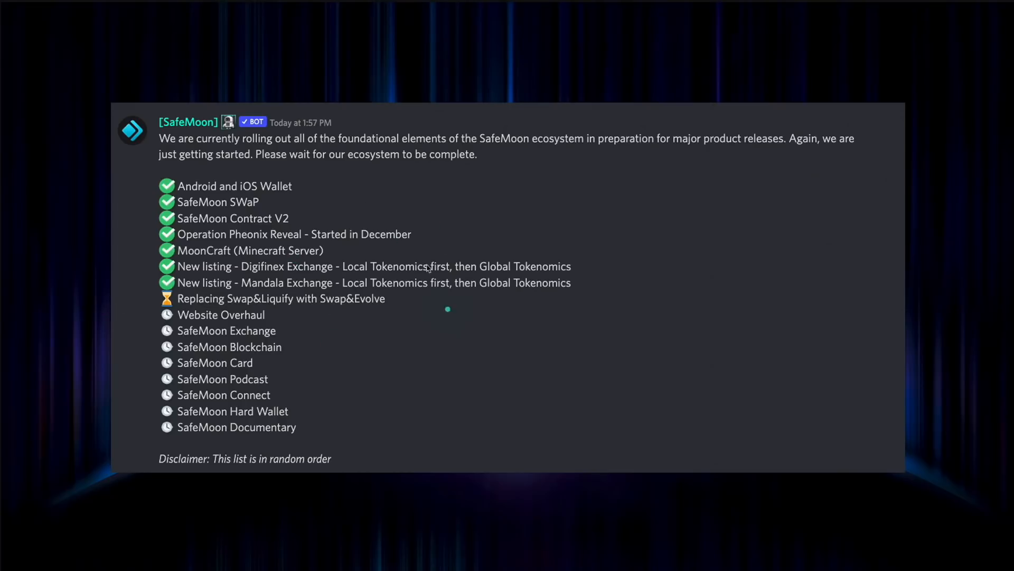
{"action": "mouse_move", "coordinate": [616, 307]}
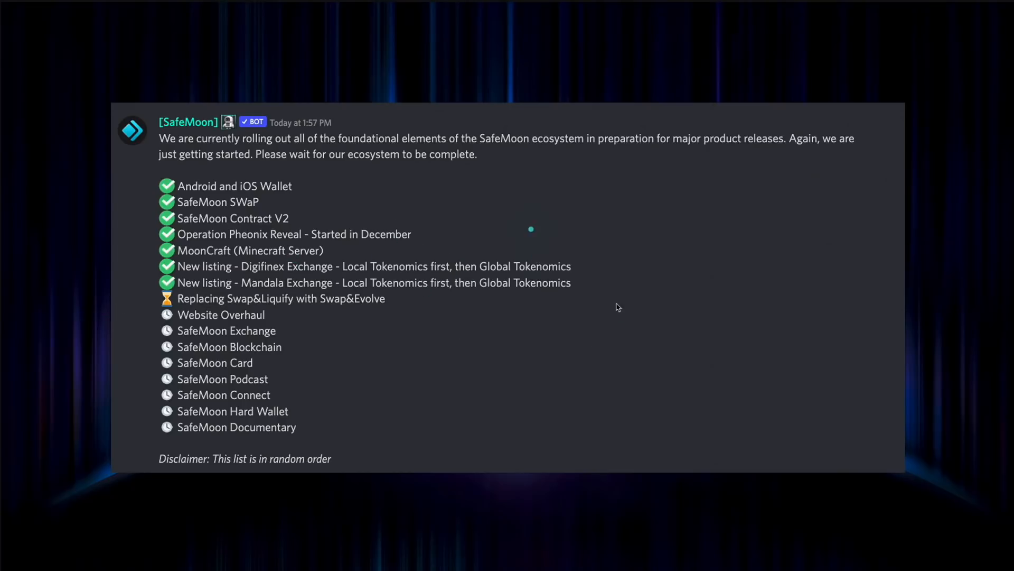
{"action": "mouse_move", "coordinate": [470, 297]}
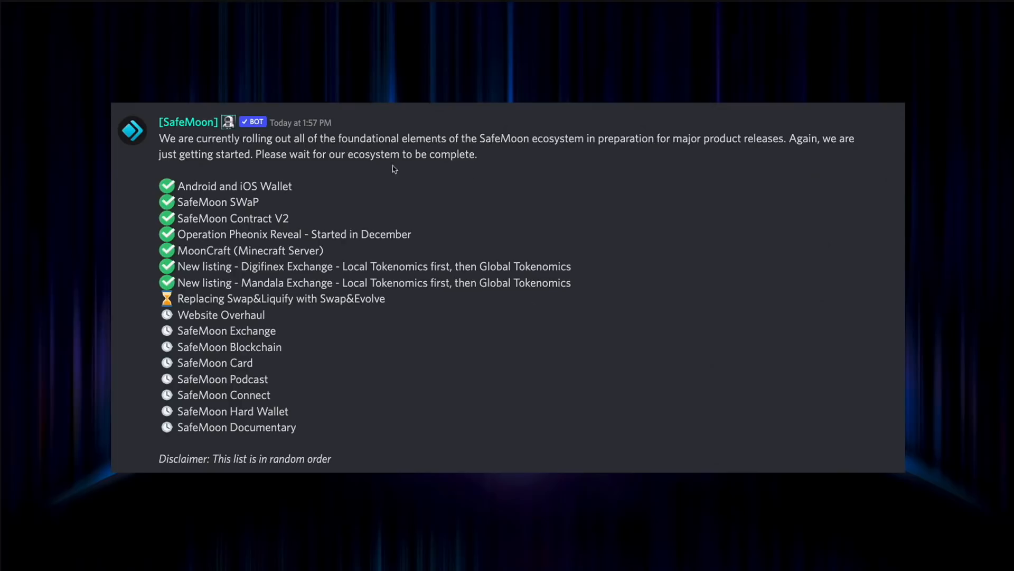
{"action": "mouse_move", "coordinate": [438, 136]}
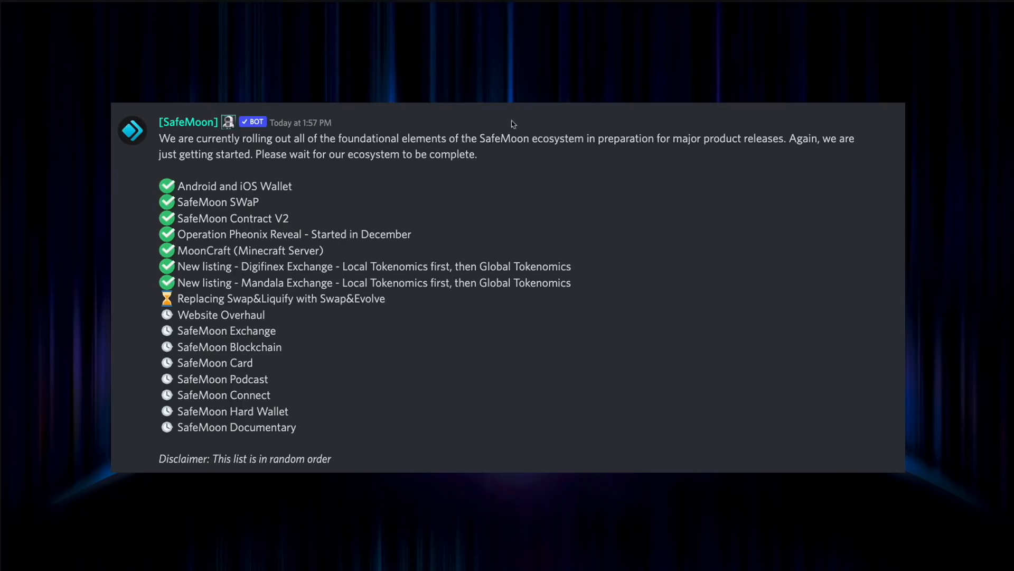
{"action": "mouse_move", "coordinate": [413, 161]}
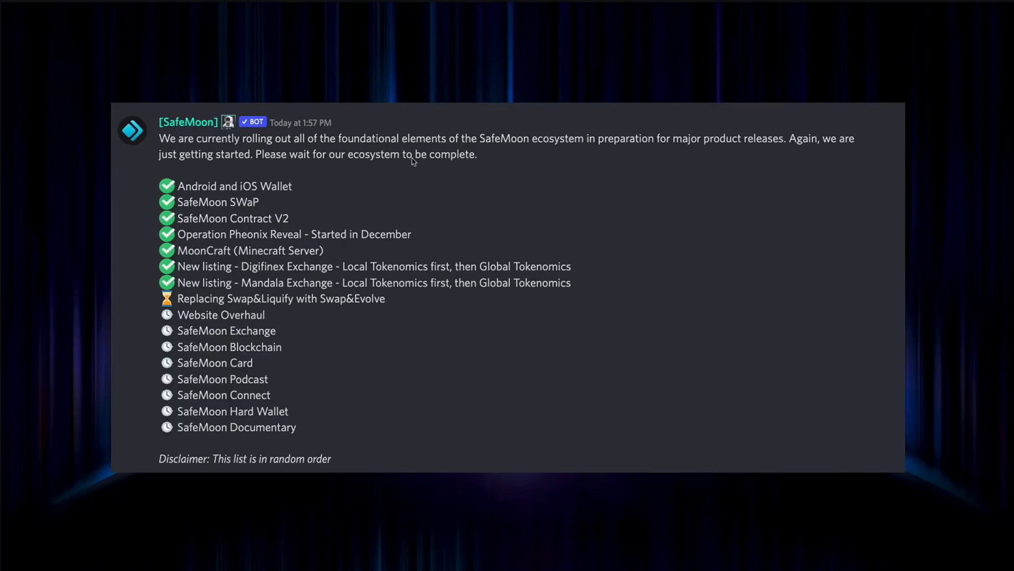
{"action": "mouse_move", "coordinate": [472, 247]}
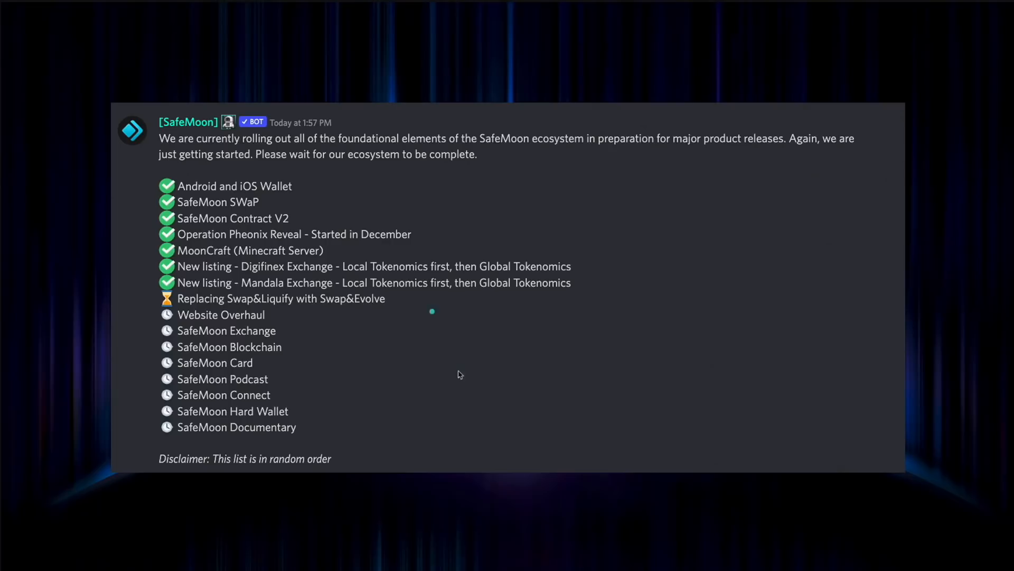
{"action": "mouse_move", "coordinate": [792, 293]}
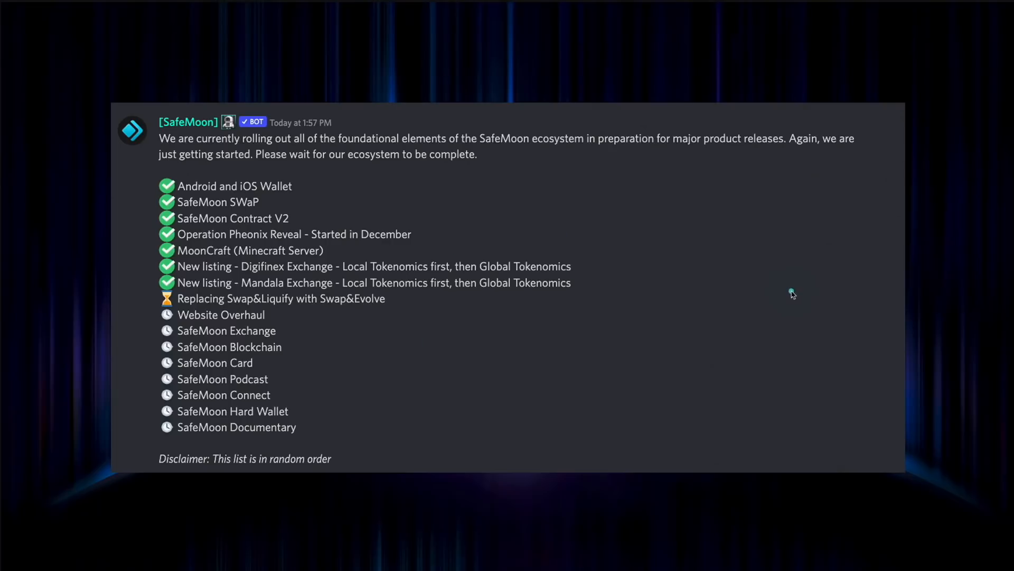
{"action": "mouse_move", "coordinate": [343, 321]}
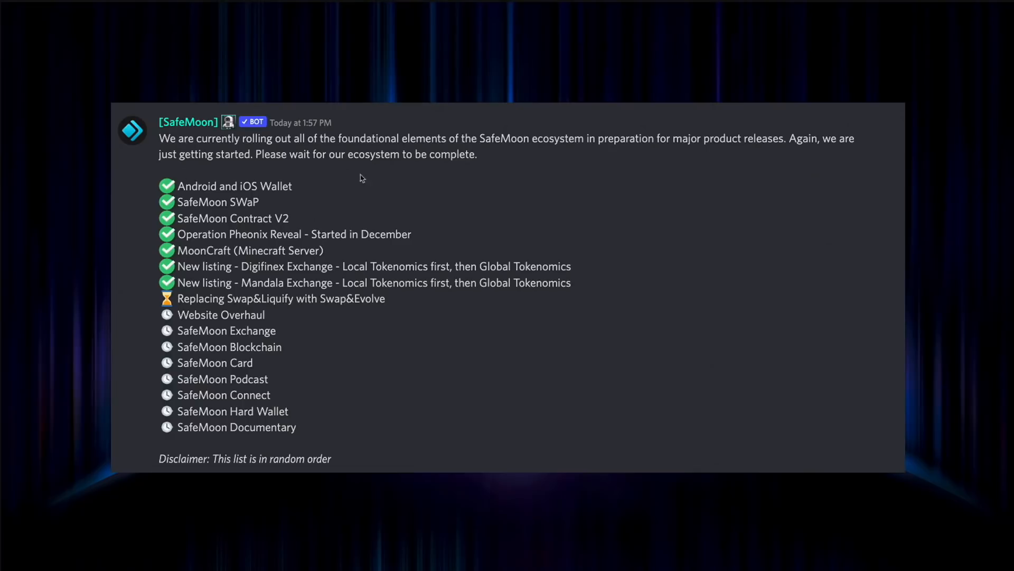
{"action": "mouse_move", "coordinate": [530, 213]}
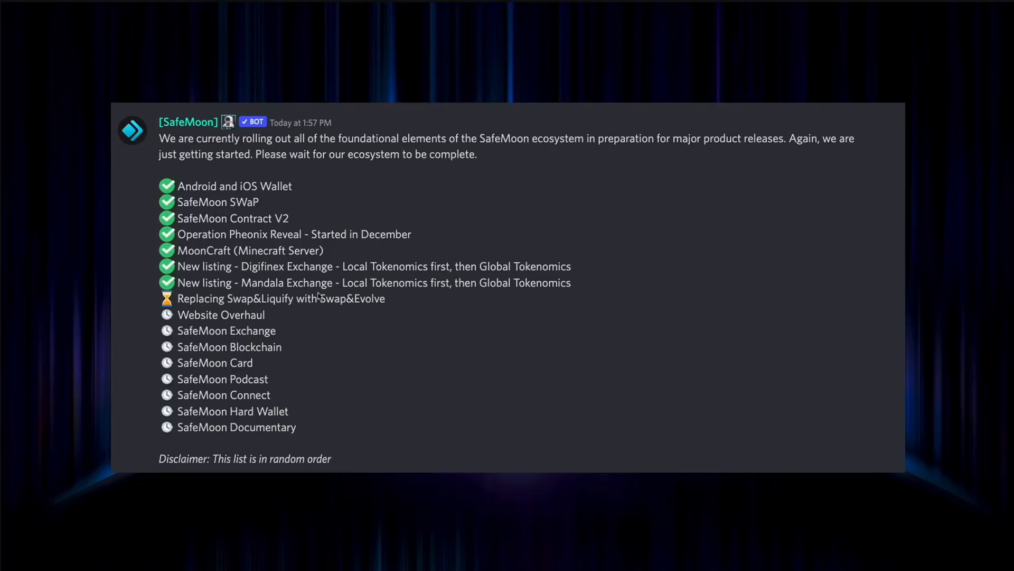
{"action": "mouse_move", "coordinate": [560, 185]}
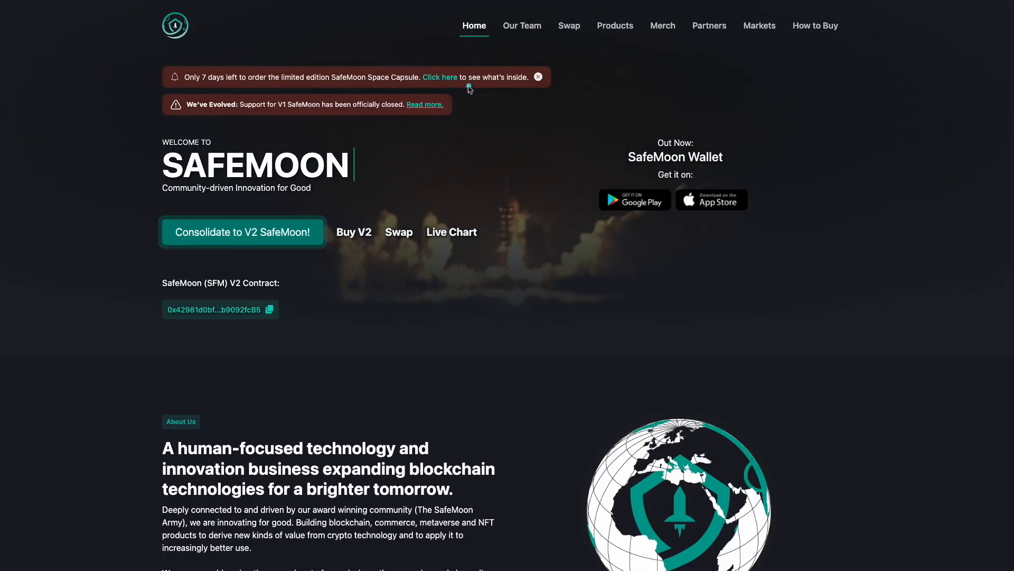
Step: Follow the homepage banner link to the $249.95 Space Capsule Drop #1 page and scroll it
{"action": "left_click", "coordinate": [439, 77]}
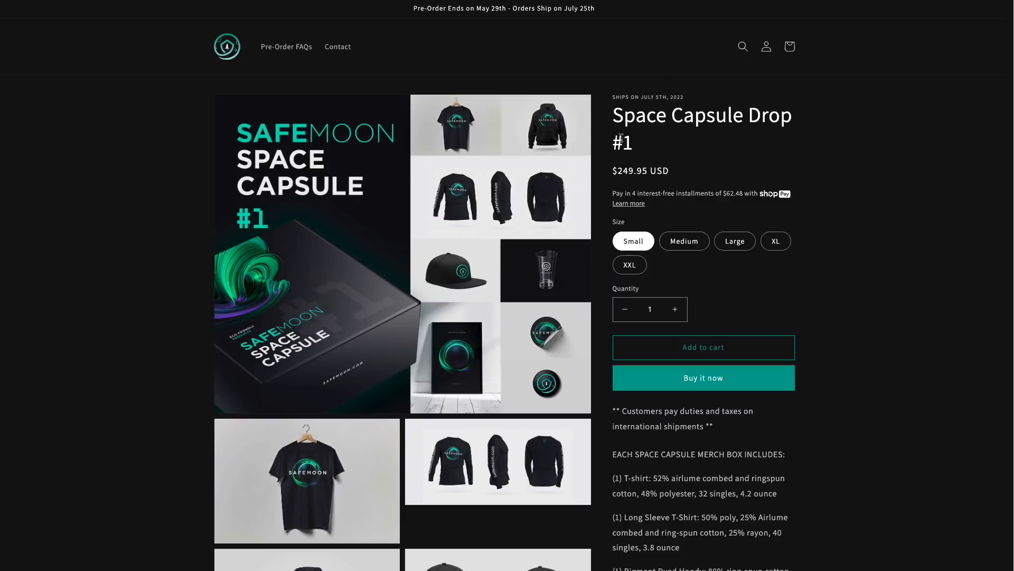
{"action": "scroll", "scroll_direction": "down", "scroll_amount": 3}
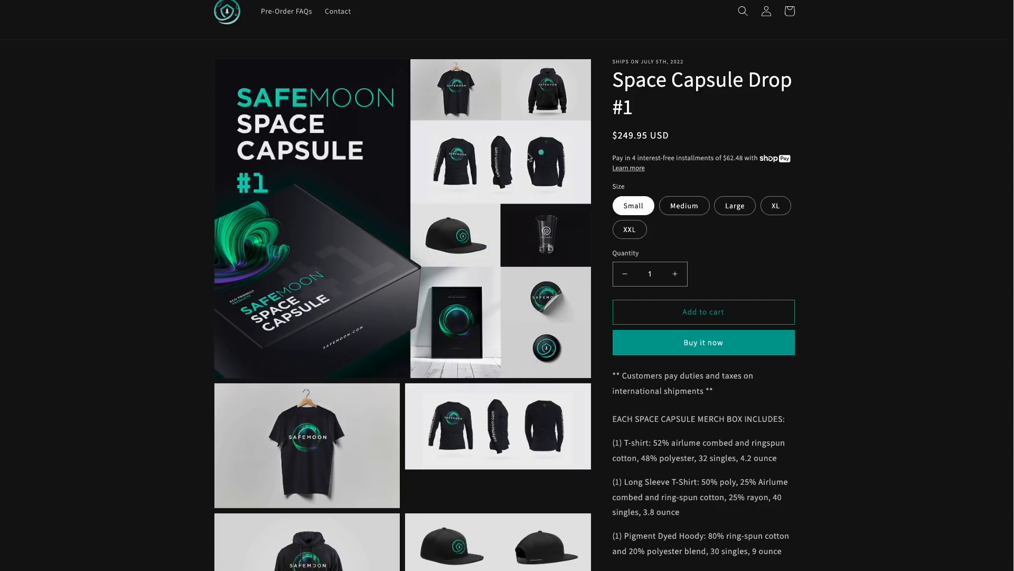
{"action": "mouse_move", "coordinate": [437, 244]}
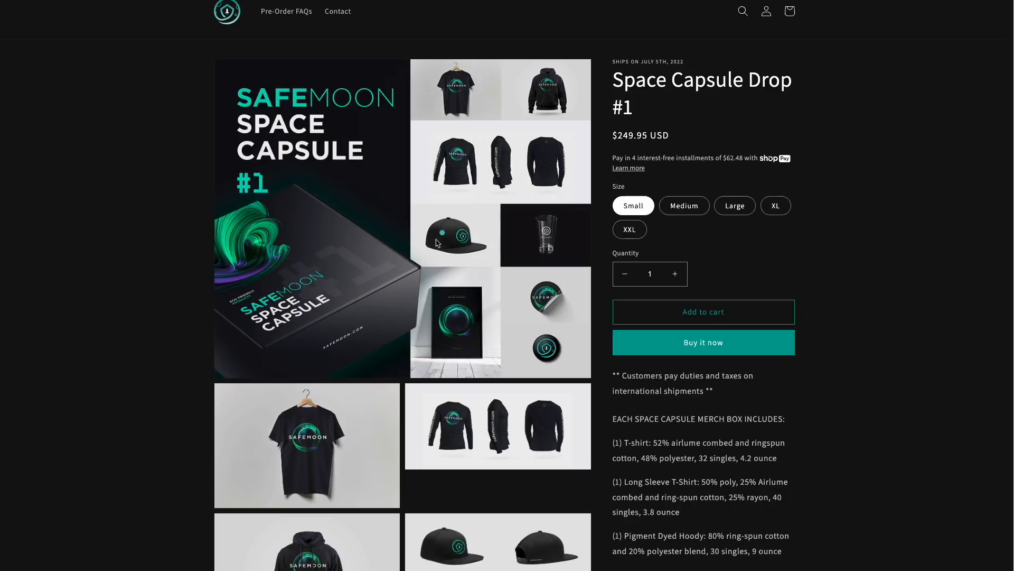
{"action": "mouse_move", "coordinate": [661, 136]}
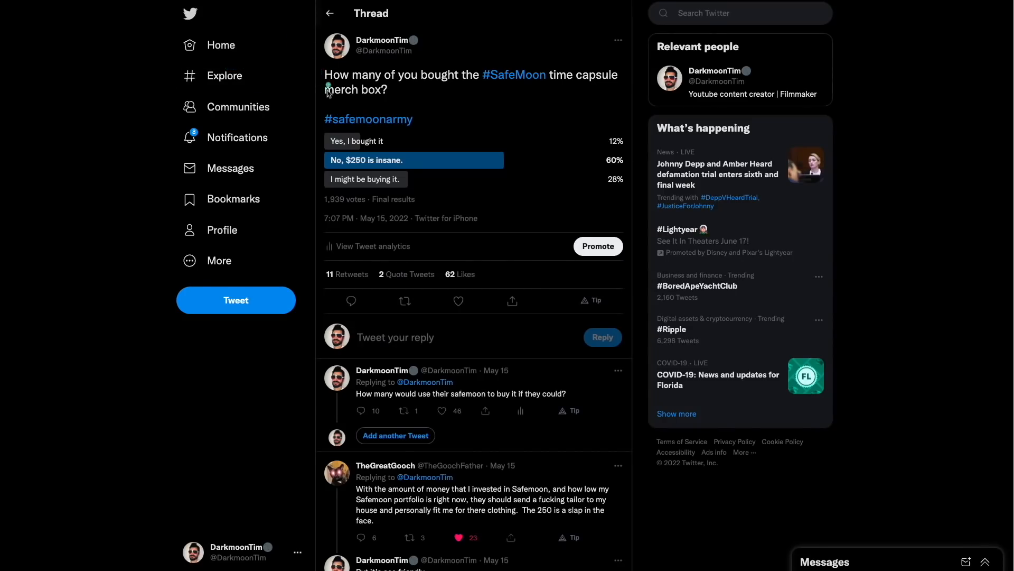
{"action": "mouse_move", "coordinate": [560, 88]}
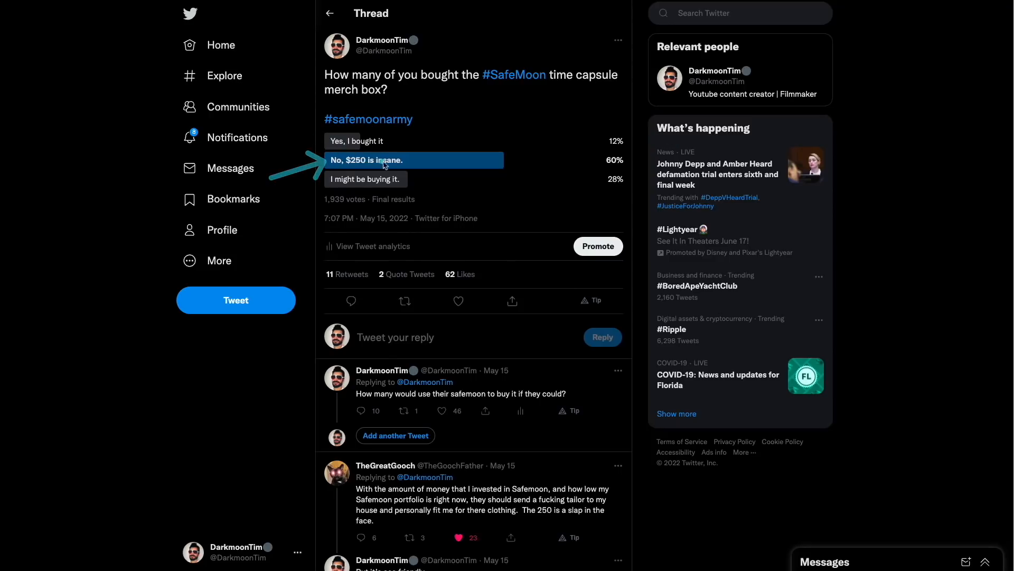
{"action": "mouse_move", "coordinate": [638, 265]}
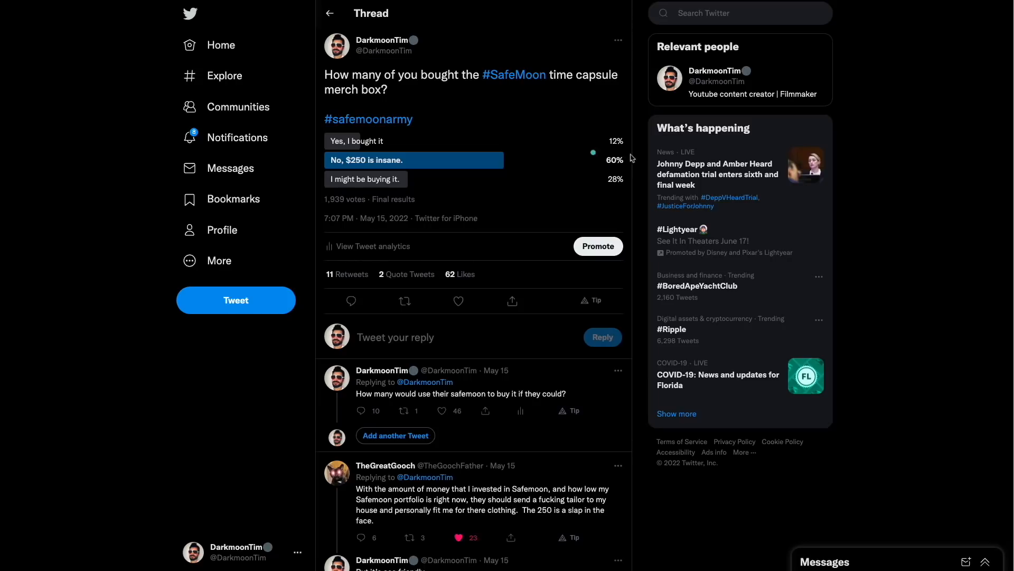
{"action": "mouse_move", "coordinate": [317, 187]}
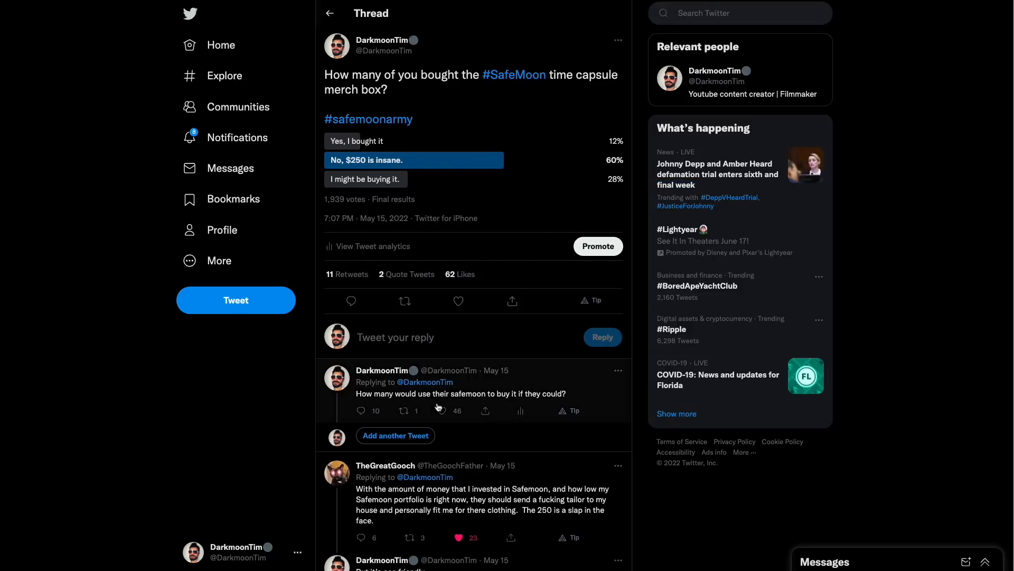
{"action": "scroll", "scroll_direction": "down", "scroll_amount": 3}
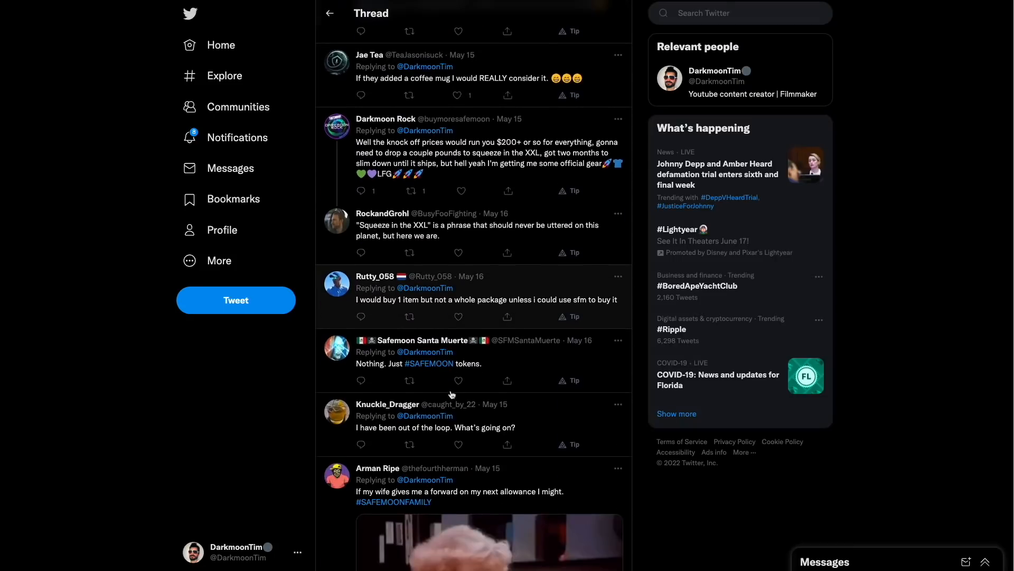
{"action": "scroll", "scroll_direction": "down", "scroll_amount": 3}
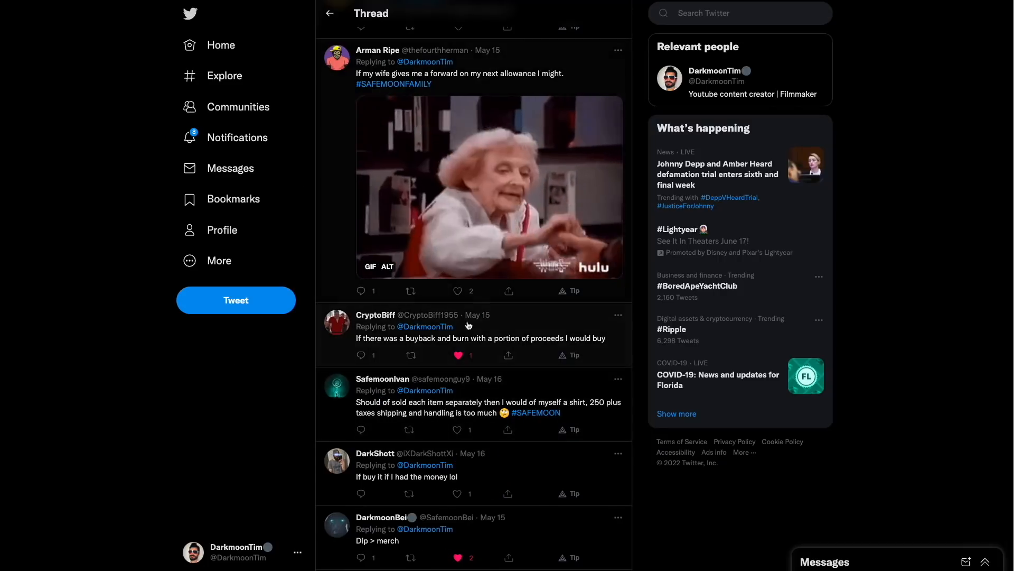
{"action": "scroll", "scroll_direction": "up", "scroll_amount": 3}
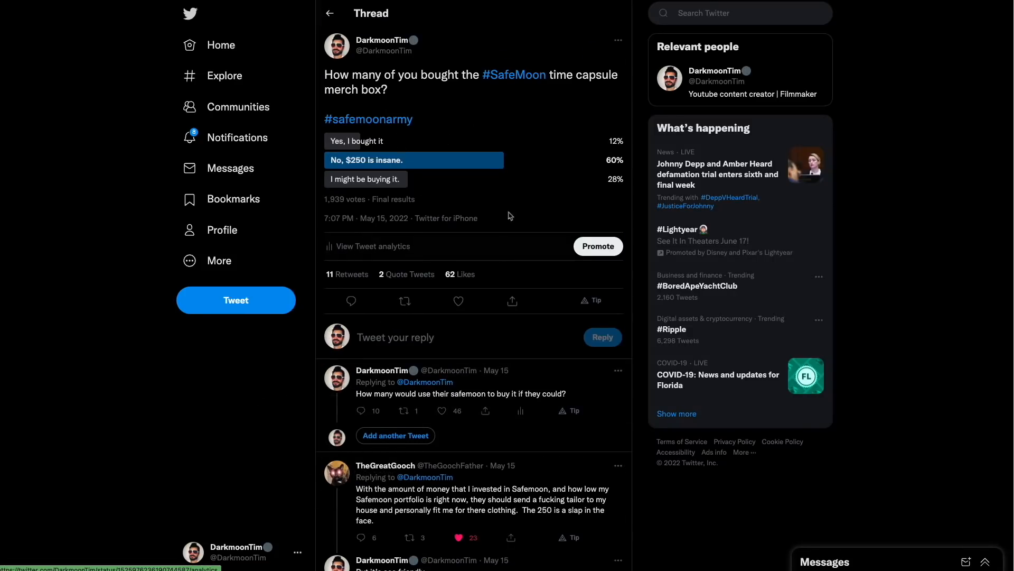
{"action": "mouse_move", "coordinate": [435, 185]}
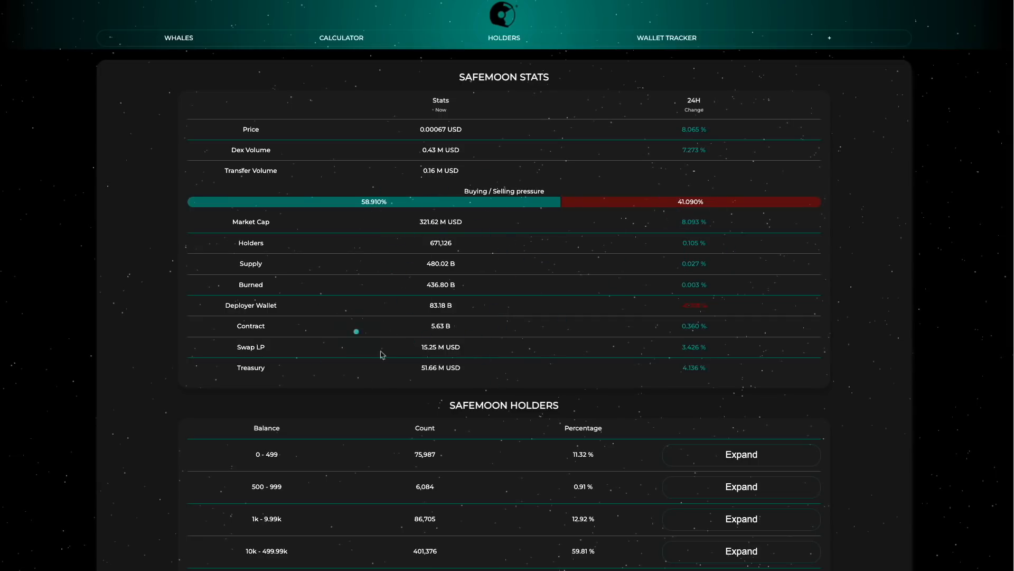
{"action": "mouse_move", "coordinate": [727, 172]}
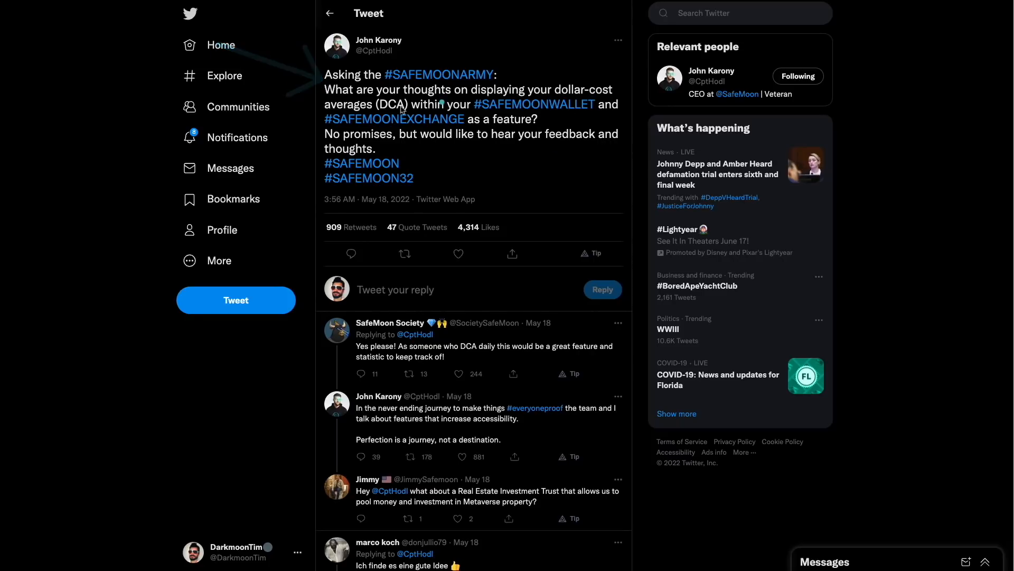
{"action": "mouse_move", "coordinate": [556, 113]}
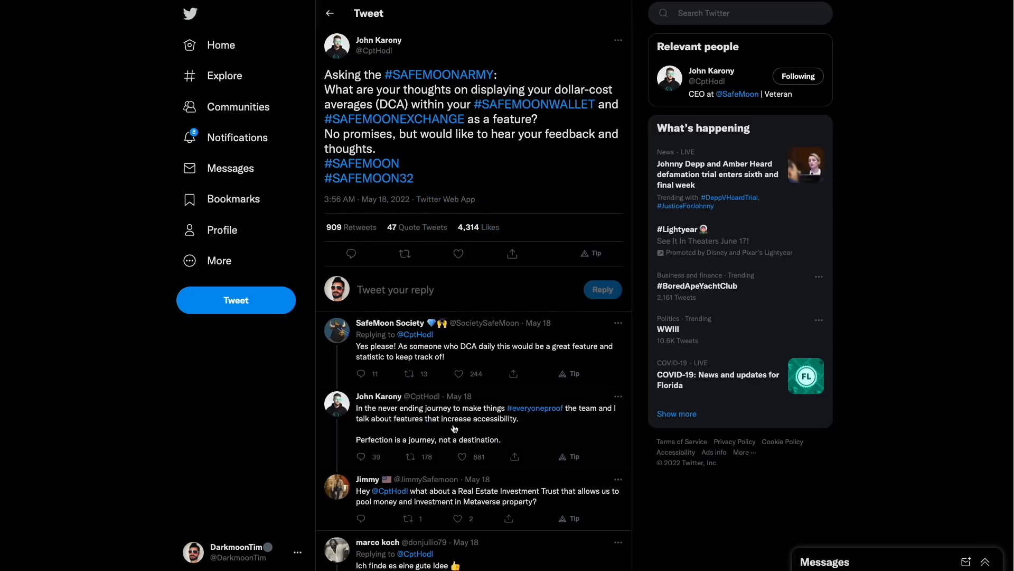
{"action": "scroll", "scroll_direction": "down", "scroll_amount": 3}
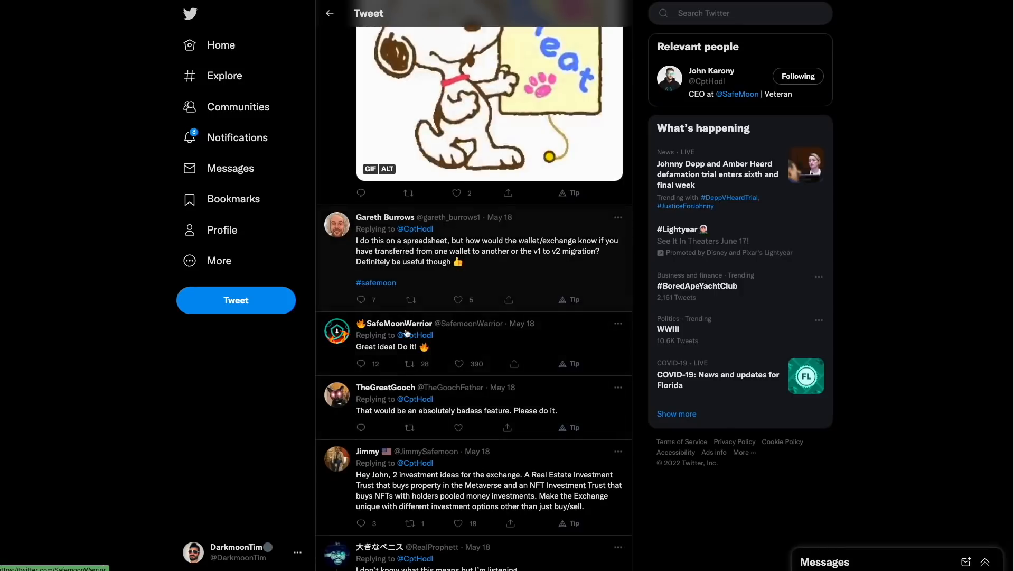
{"action": "scroll", "scroll_direction": "down", "scroll_amount": 3}
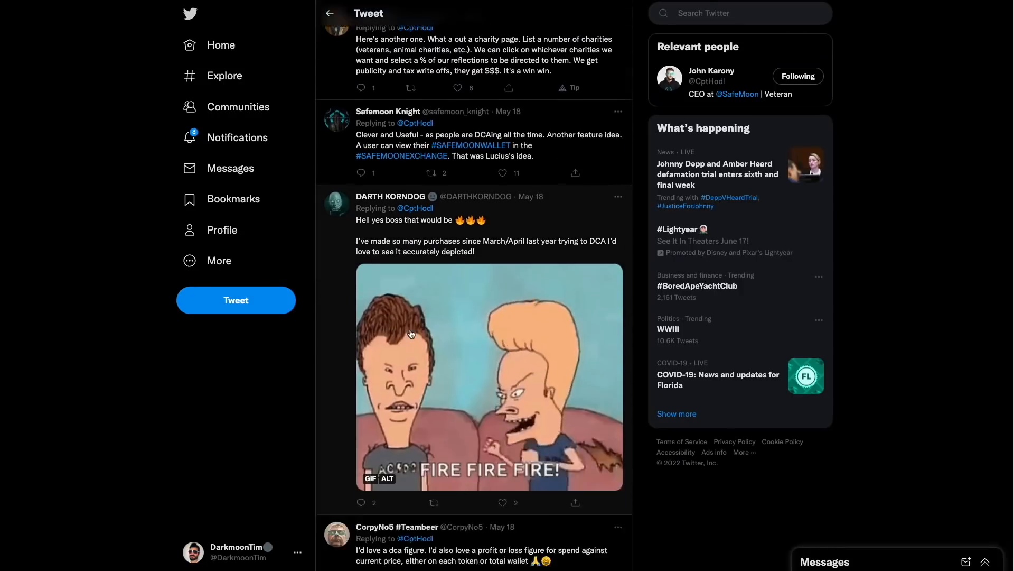
{"action": "scroll", "scroll_direction": "down", "scroll_amount": 3}
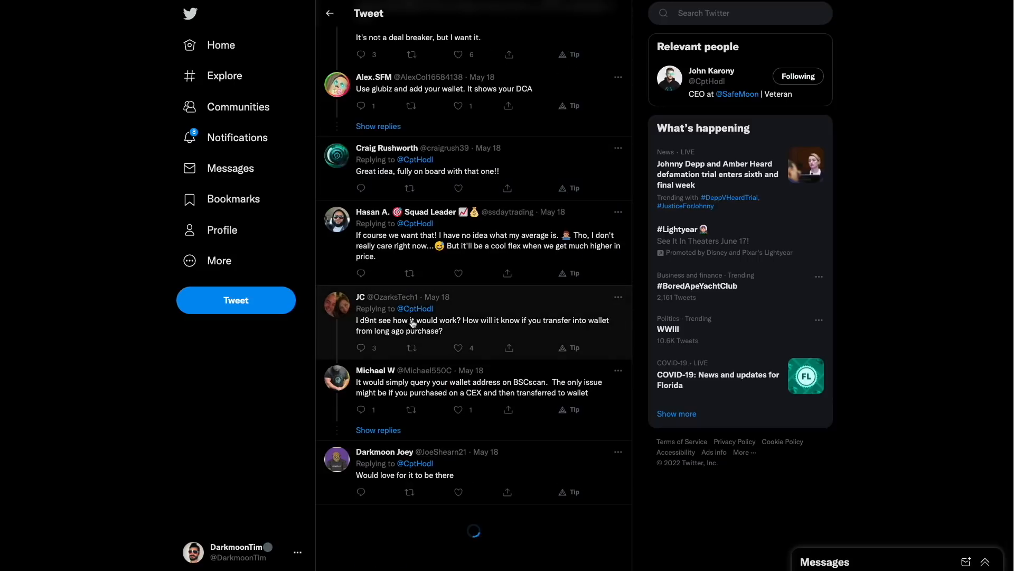